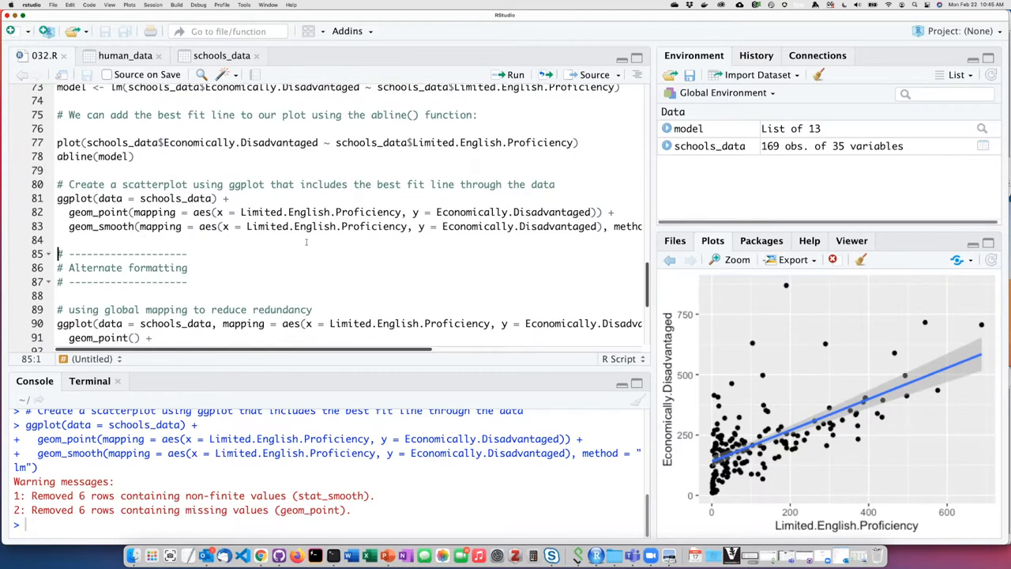
Step: Locate and select the ggplot block with data and aes mapping inside ggplot()
scroll(down, 3)
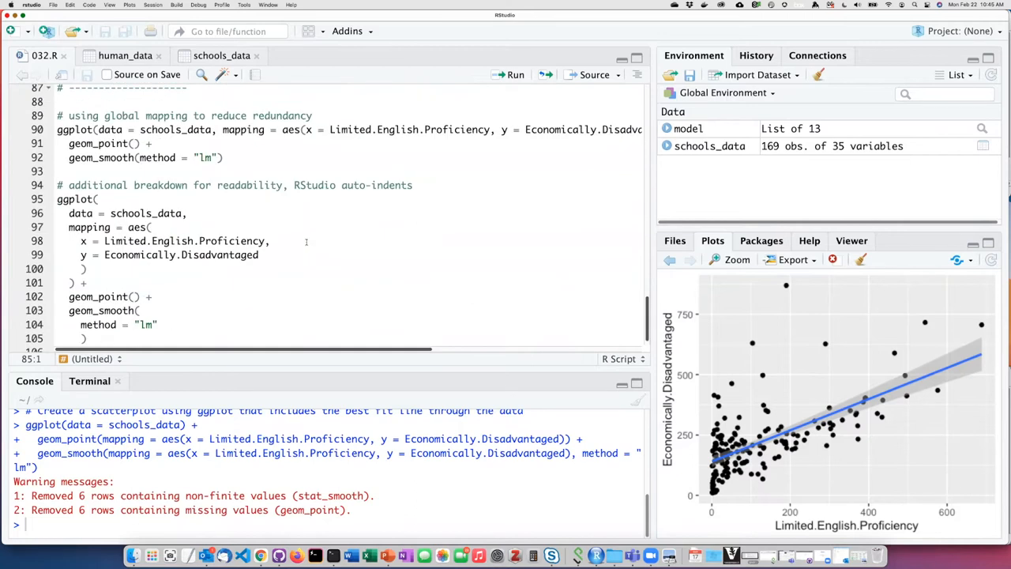
scroll(up, 3)
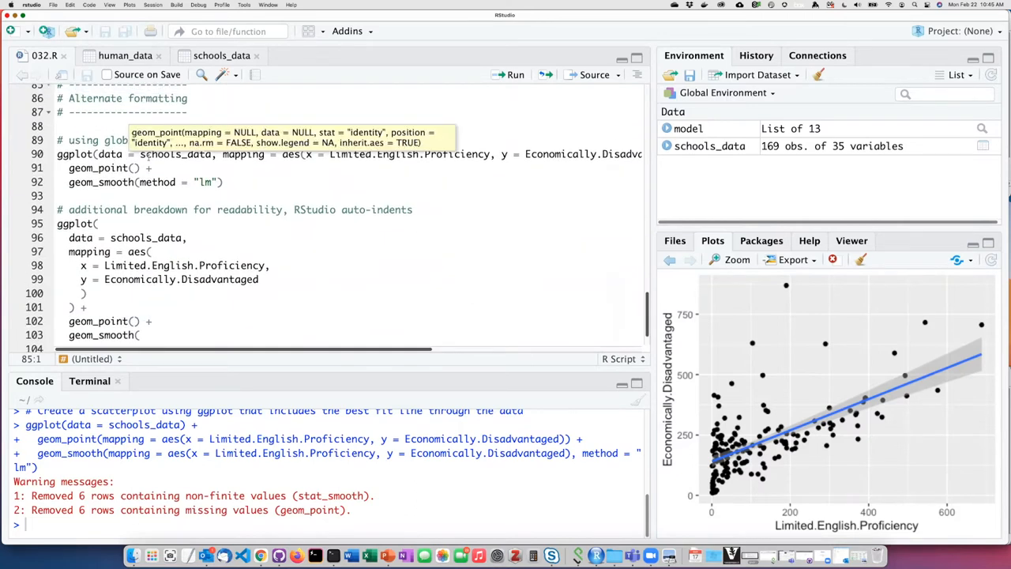
click(288, 185)
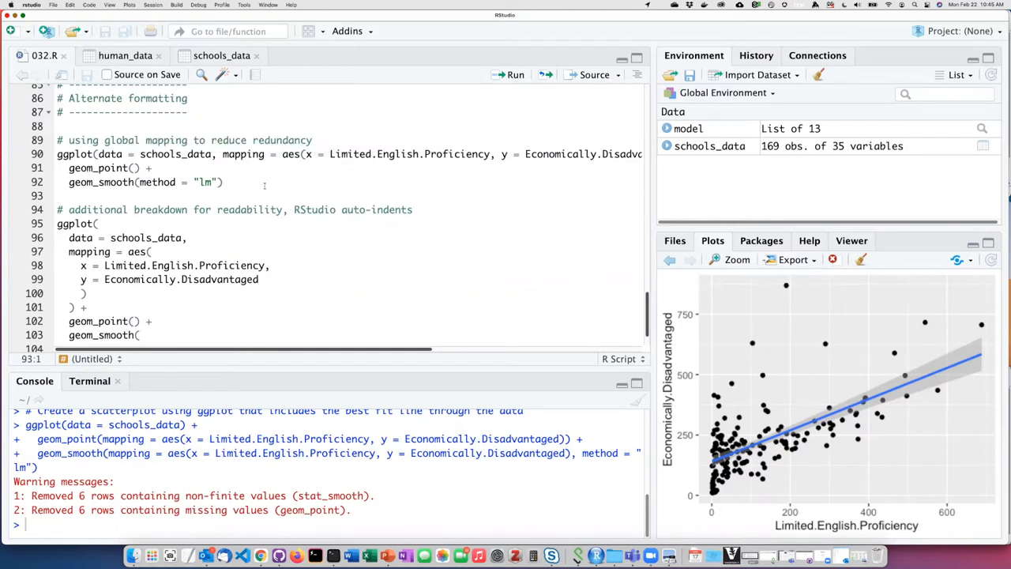
scroll(up, 3)
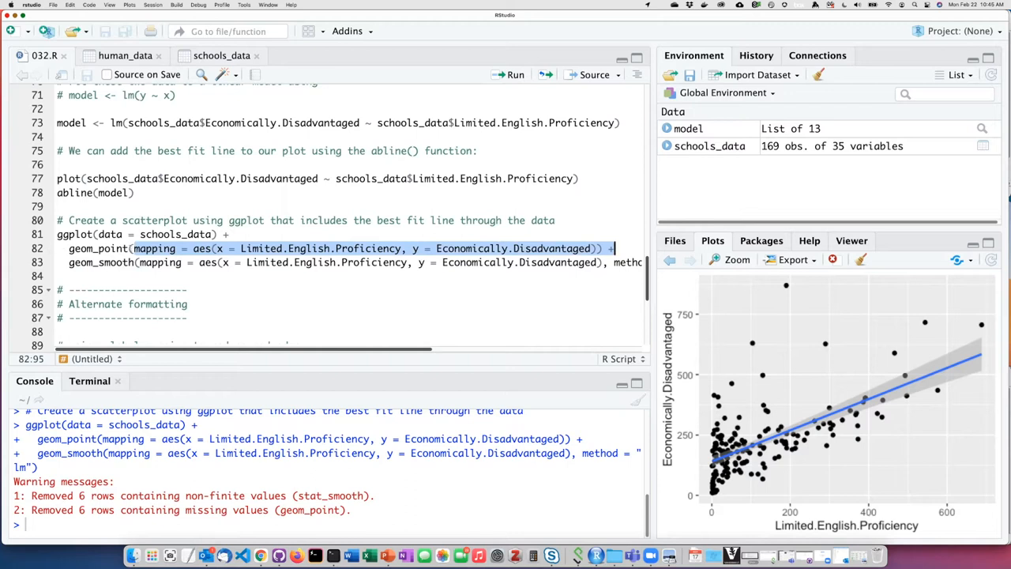
click(109, 248)
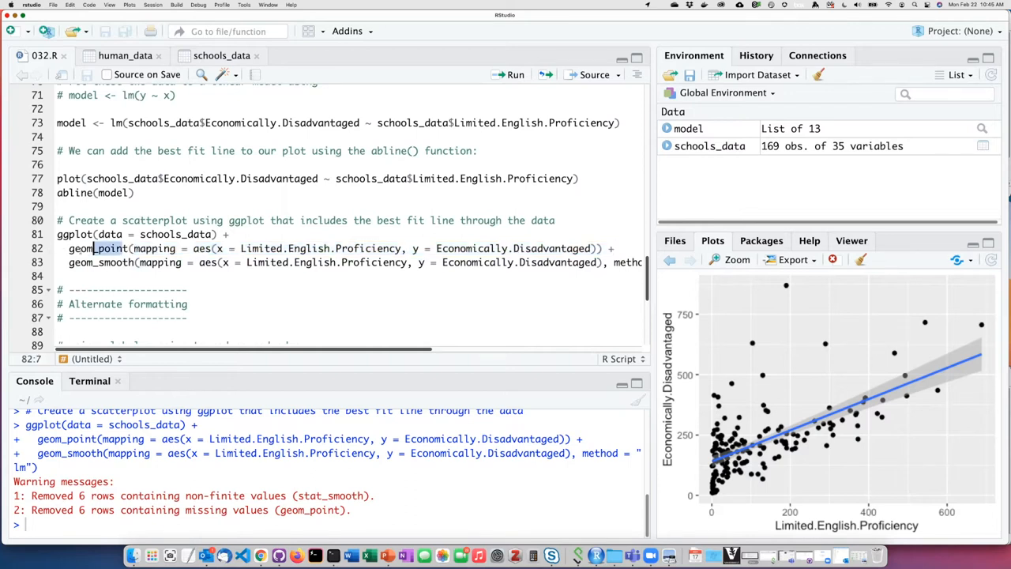
click(101, 263)
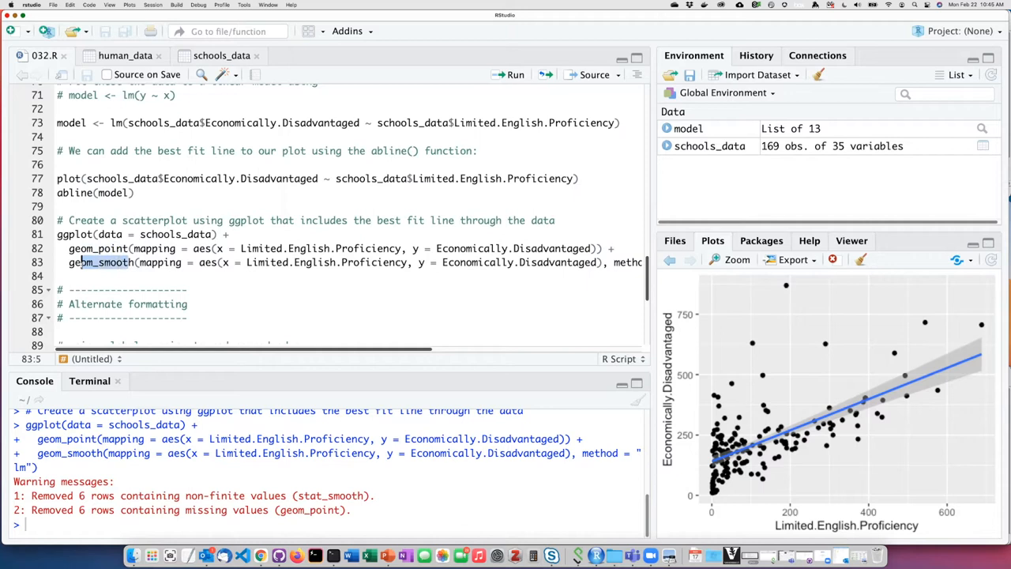
click(204, 262)
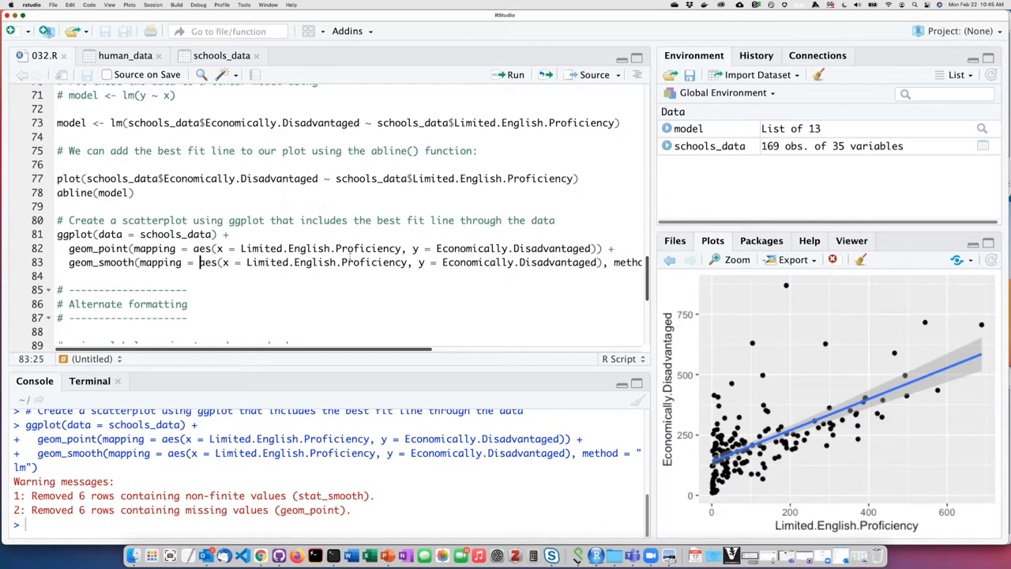
Step: Run the globally-mapped geom_point + geom_smooth(method = "lm") code to redraw the scatterplot with fit line
scroll(down, 3)
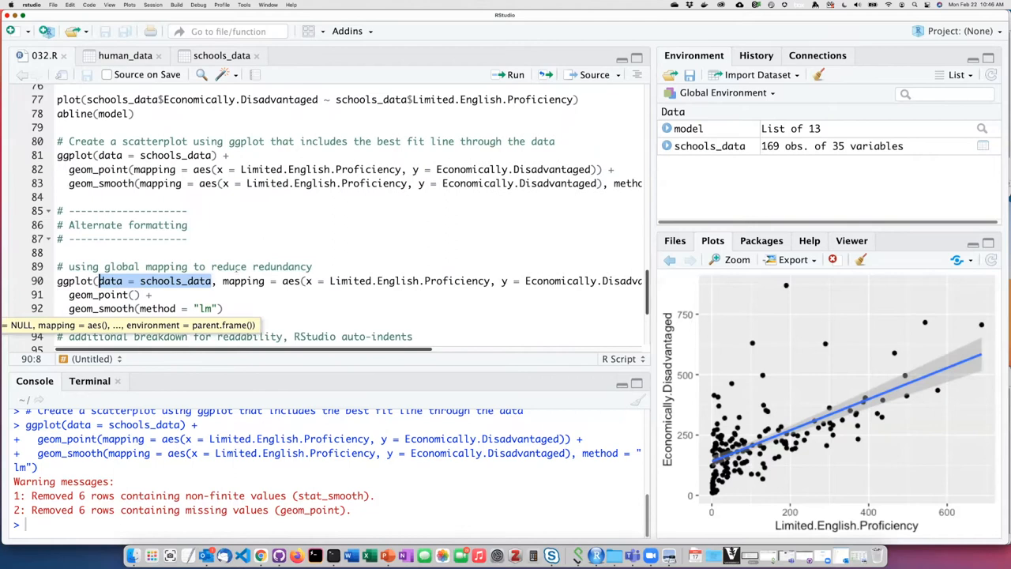
click(228, 281)
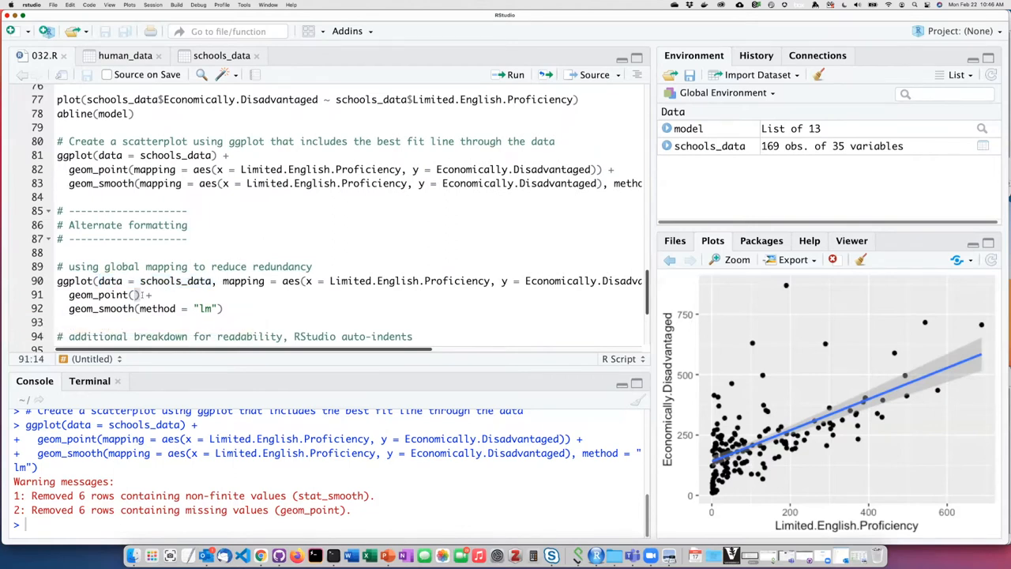
mouse_move(134, 295)
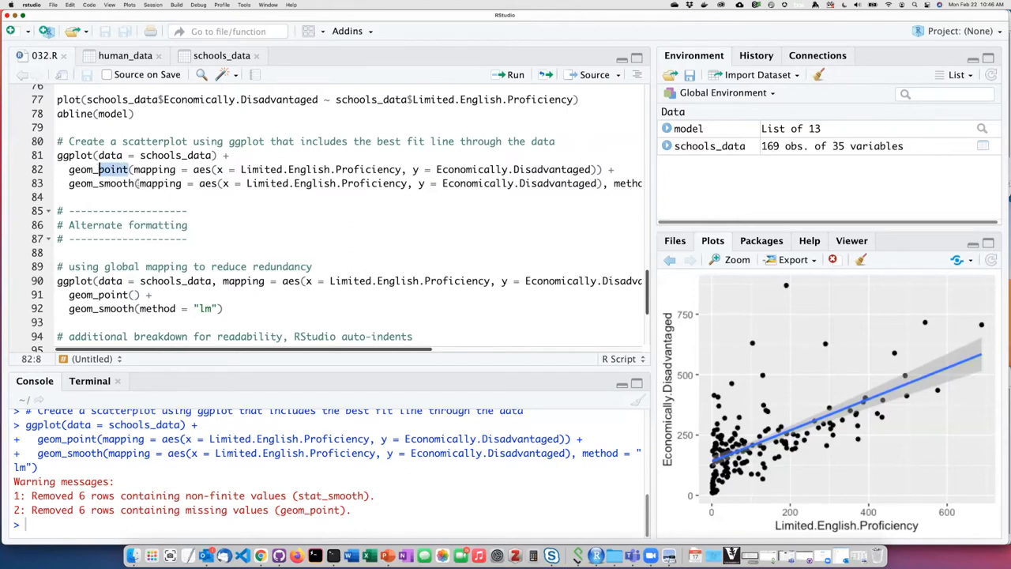
click(117, 183)
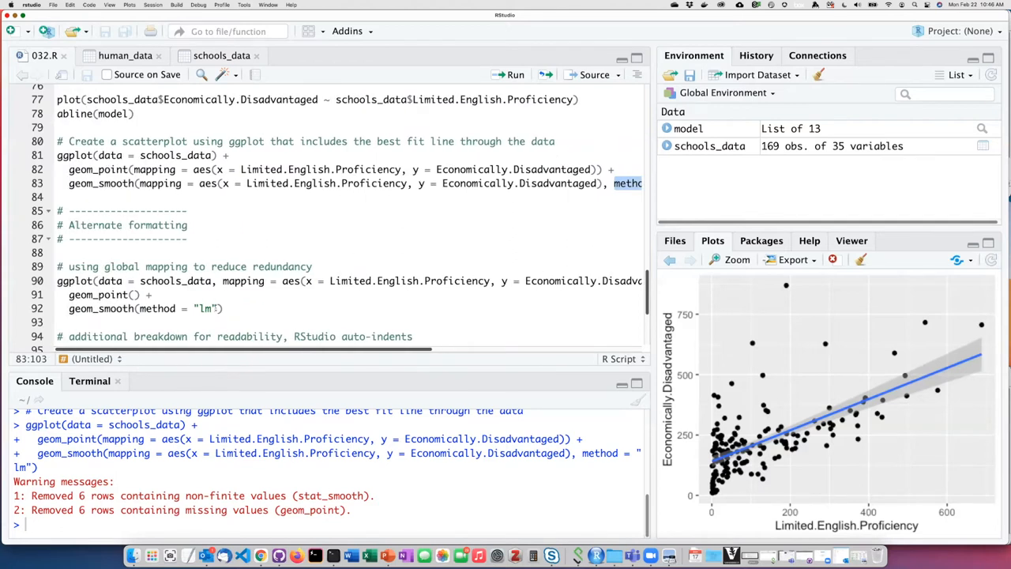
double_click(180, 308)
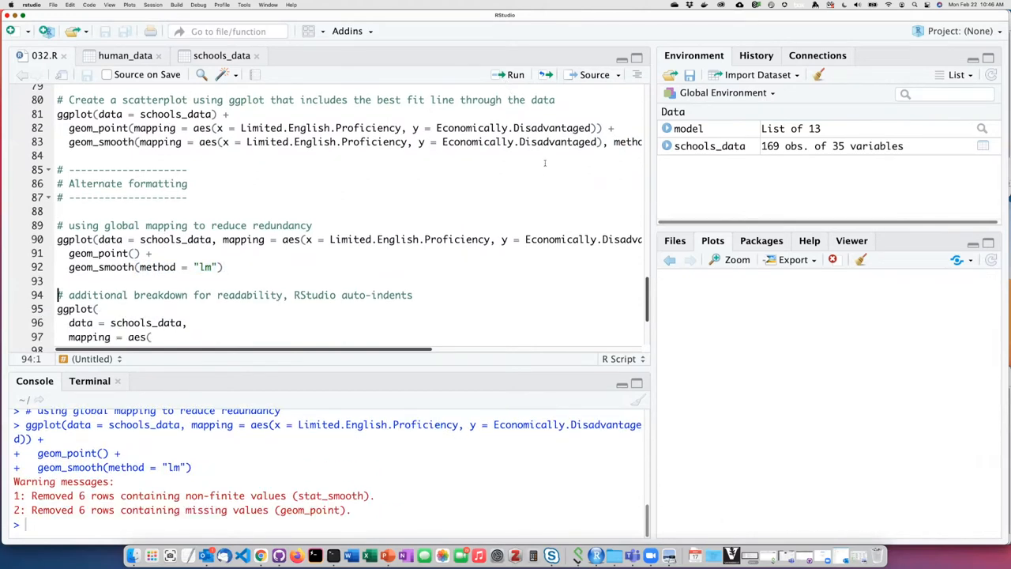
click(510, 74)
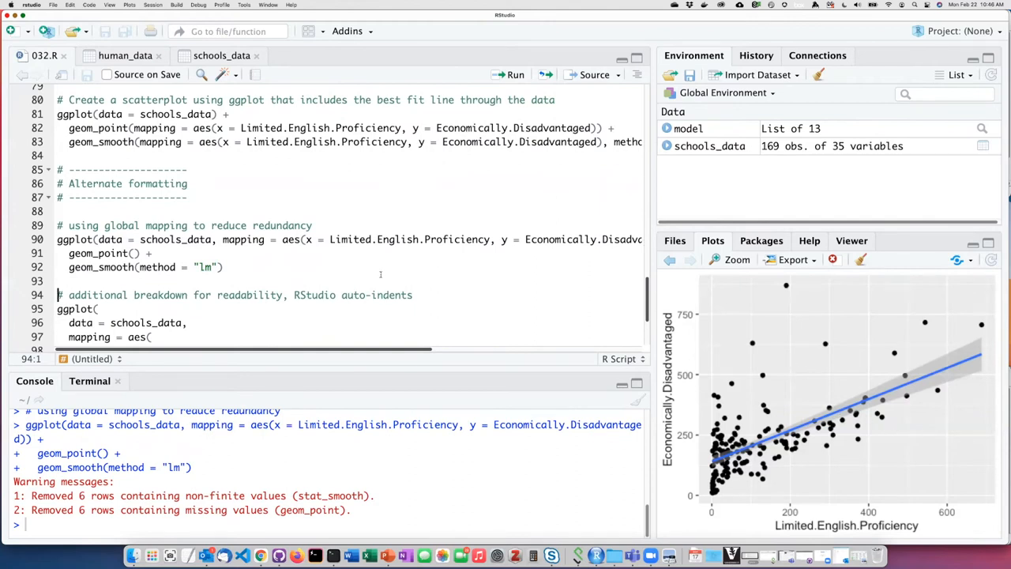
mouse_move(382, 270)
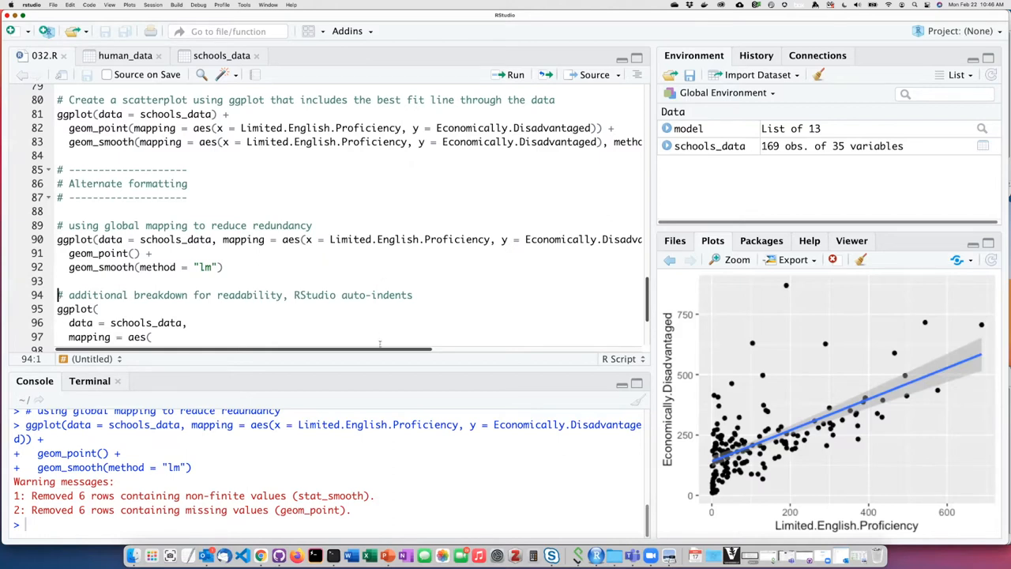
scroll(right, 3)
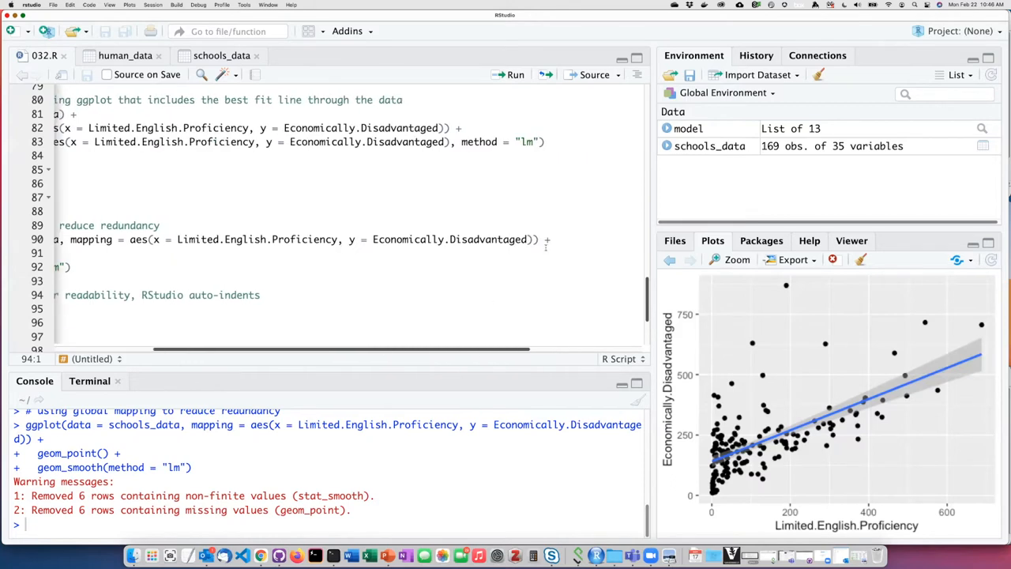
click(545, 240)
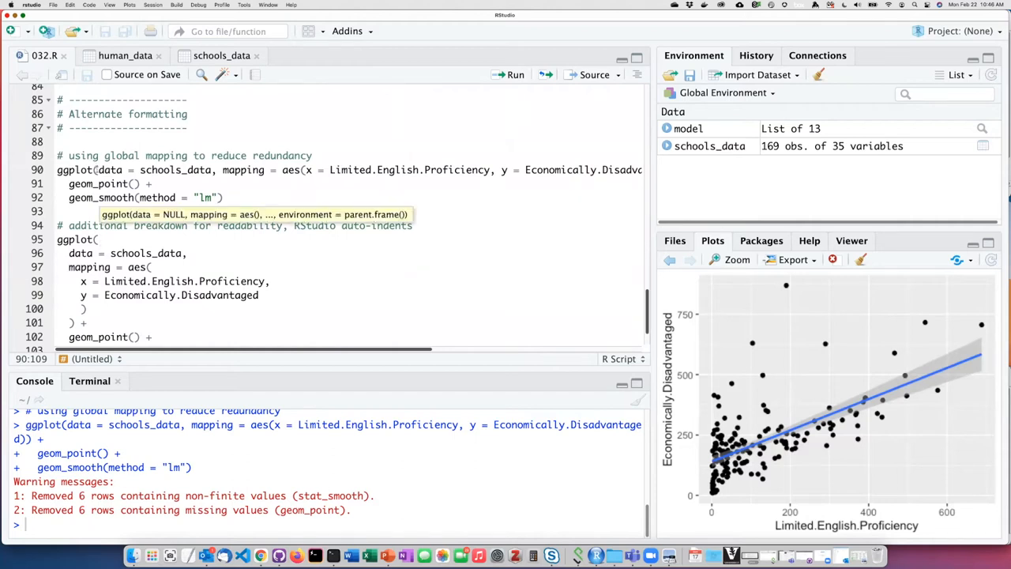
click(98, 239)
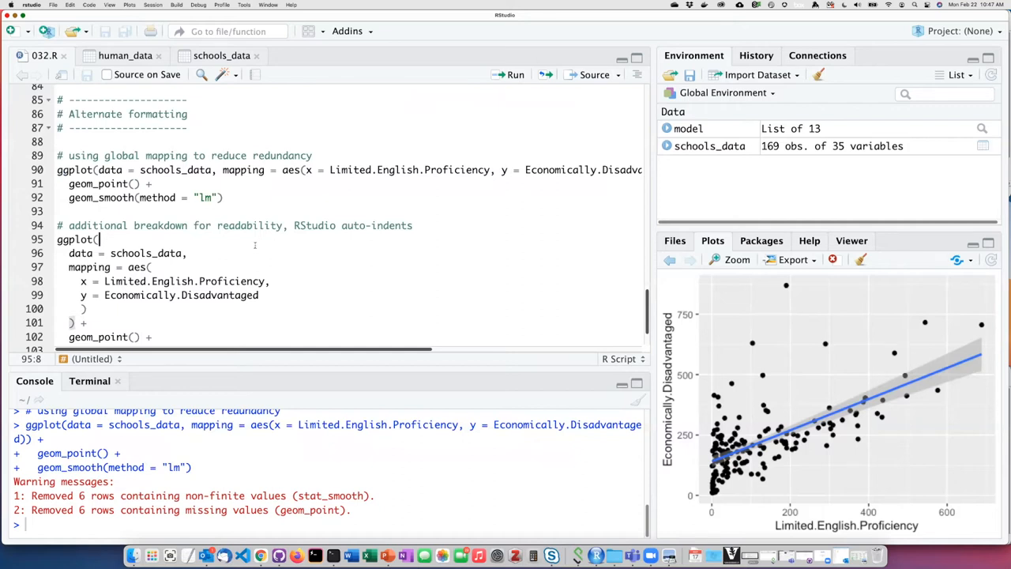
mouse_move(96, 239)
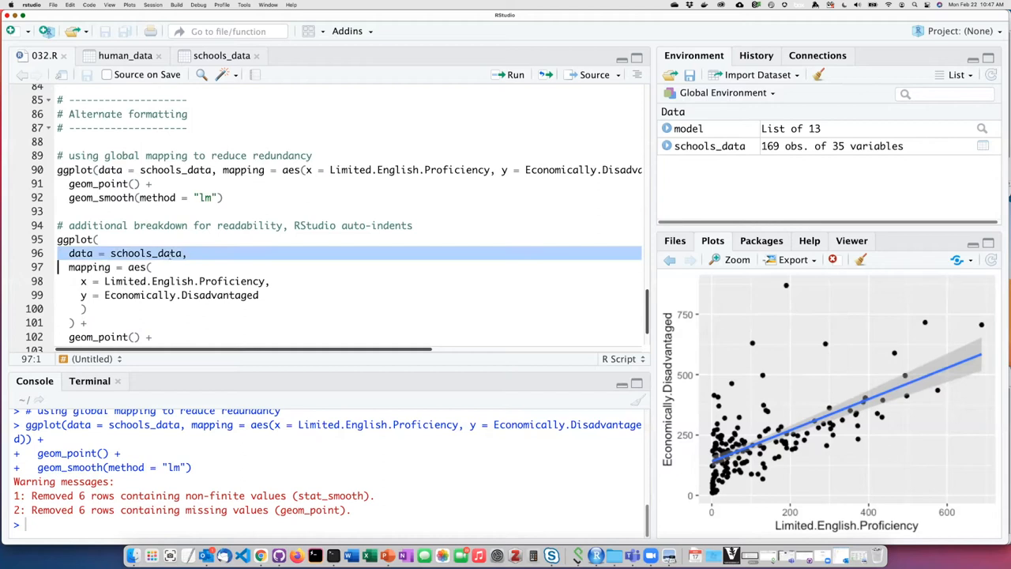
click(183, 253)
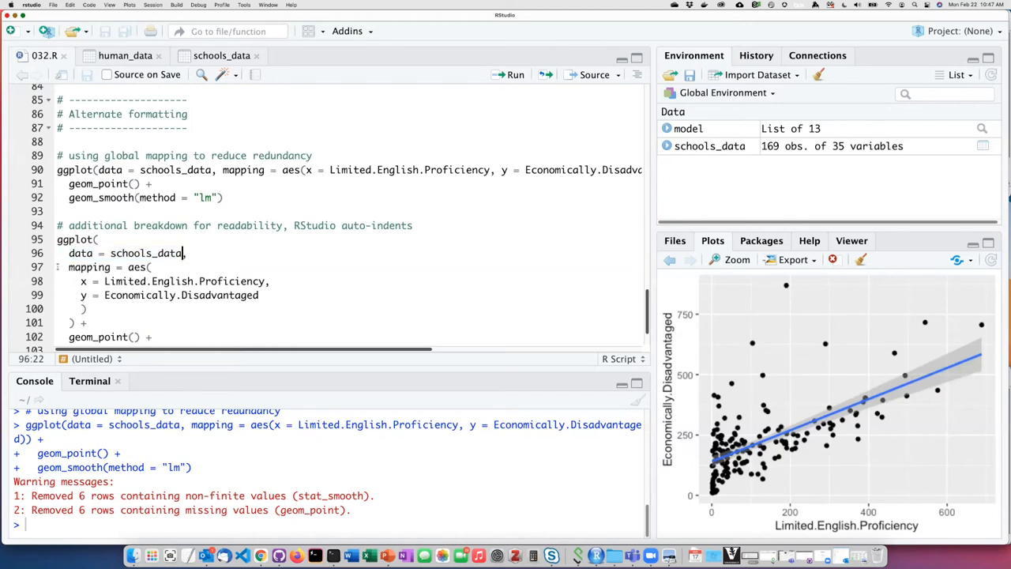
click(142, 265)
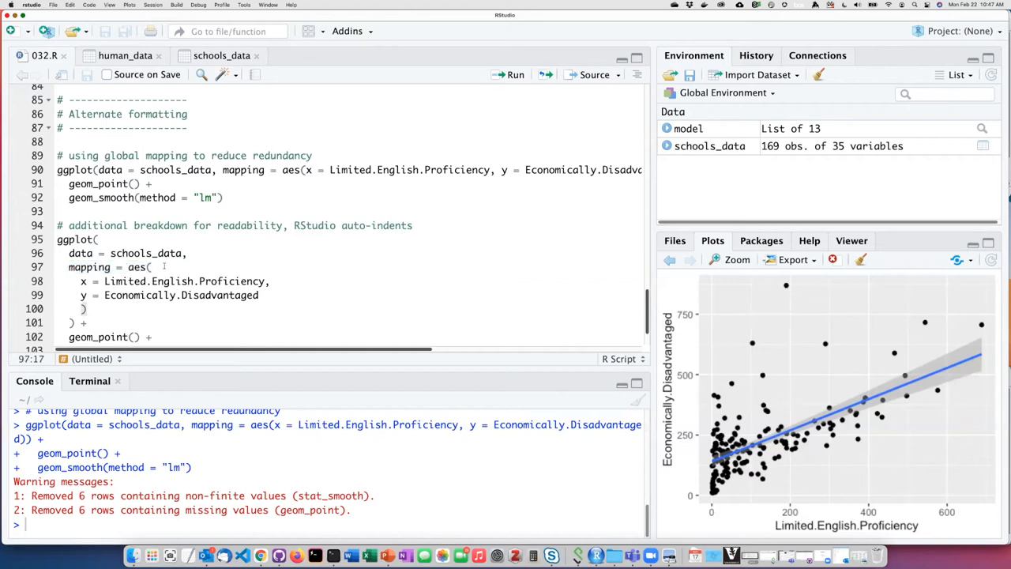
mouse_move(164, 266)
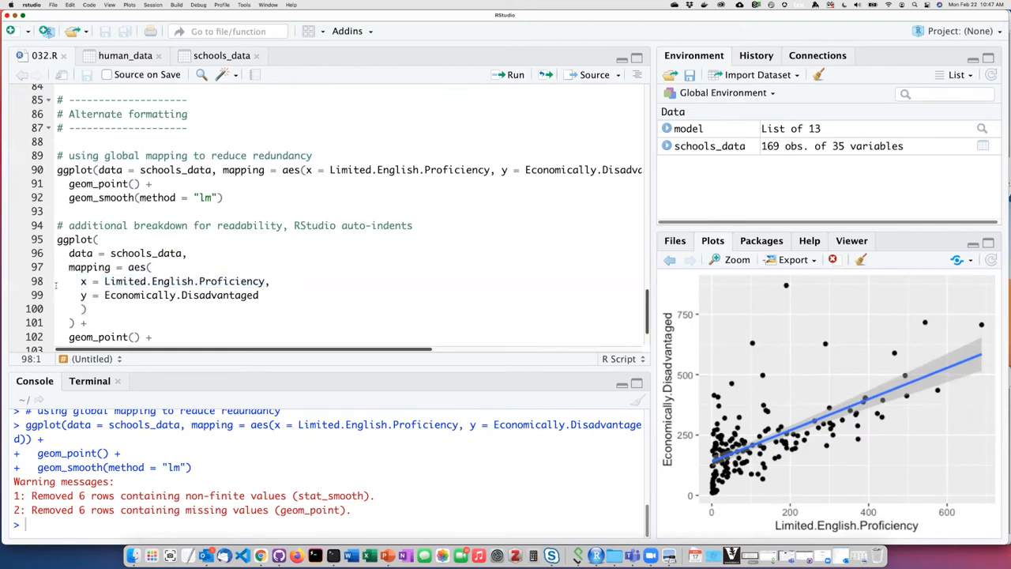
drag(83, 281, 85, 308)
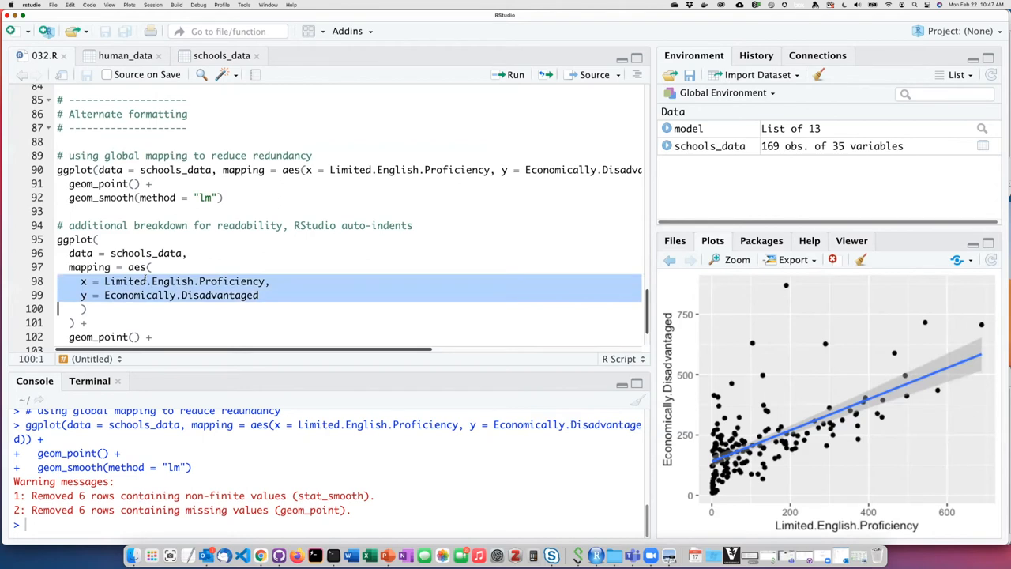
click(158, 265)
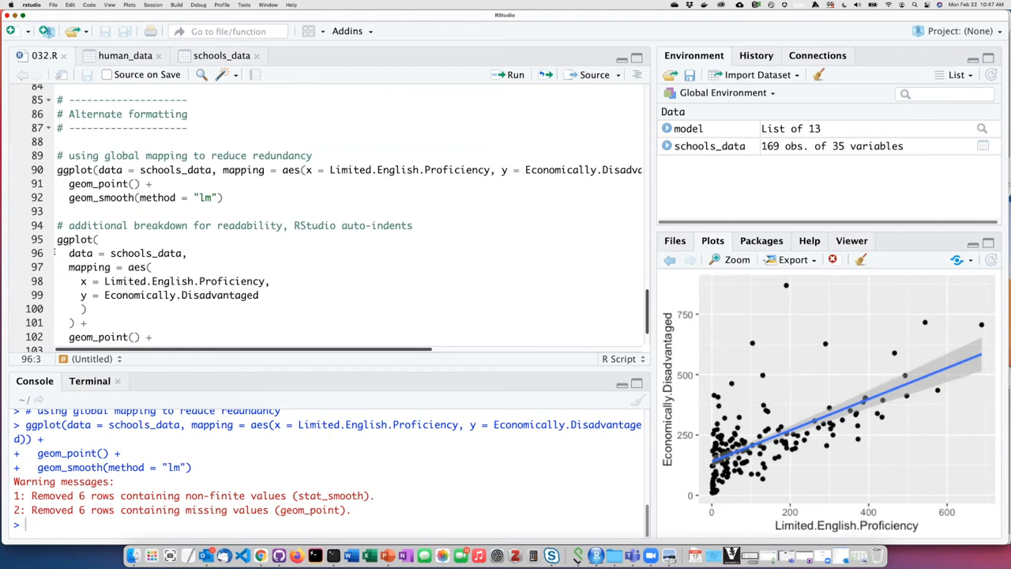
drag(69, 253, 70, 281)
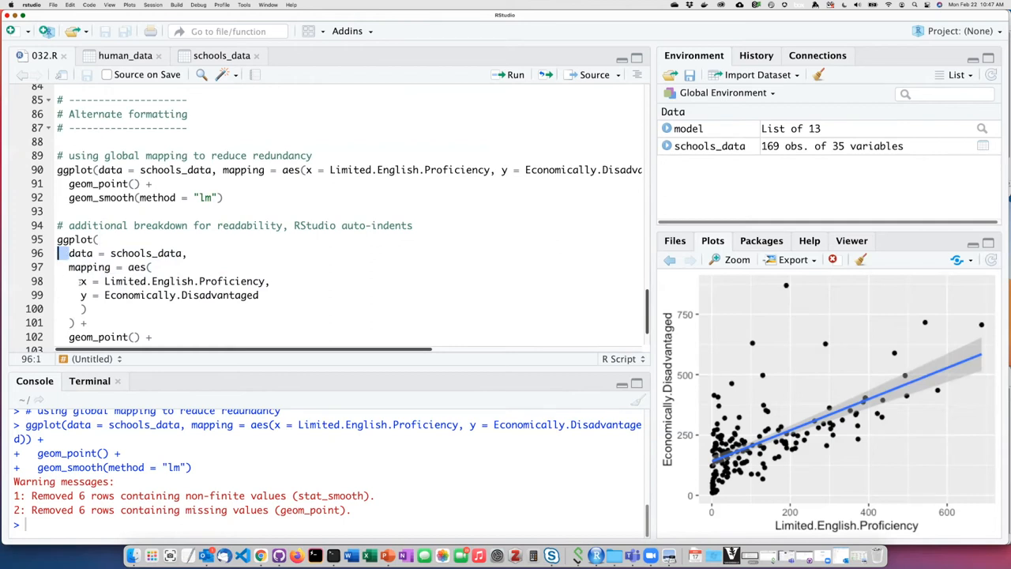
click(151, 265)
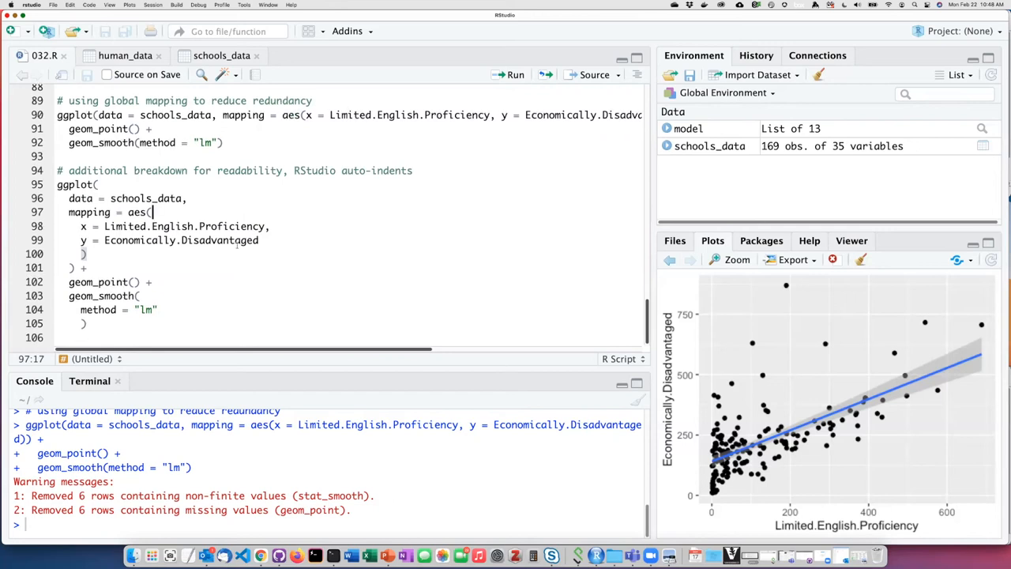
click(87, 184)
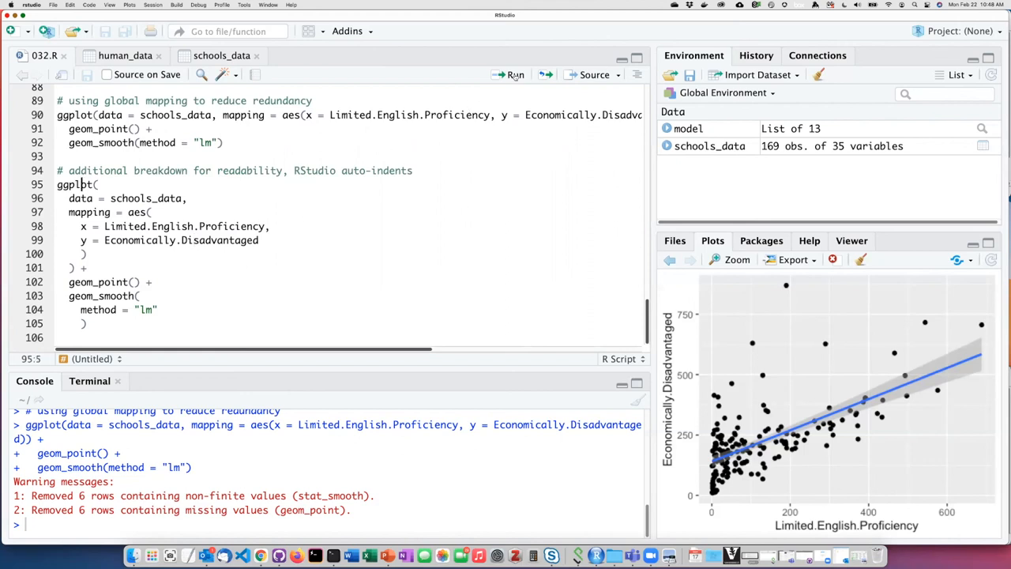
Step: Run the argument-per-line ggplot block, then return to the earlier per-geom mapping version in the script
click(515, 74)
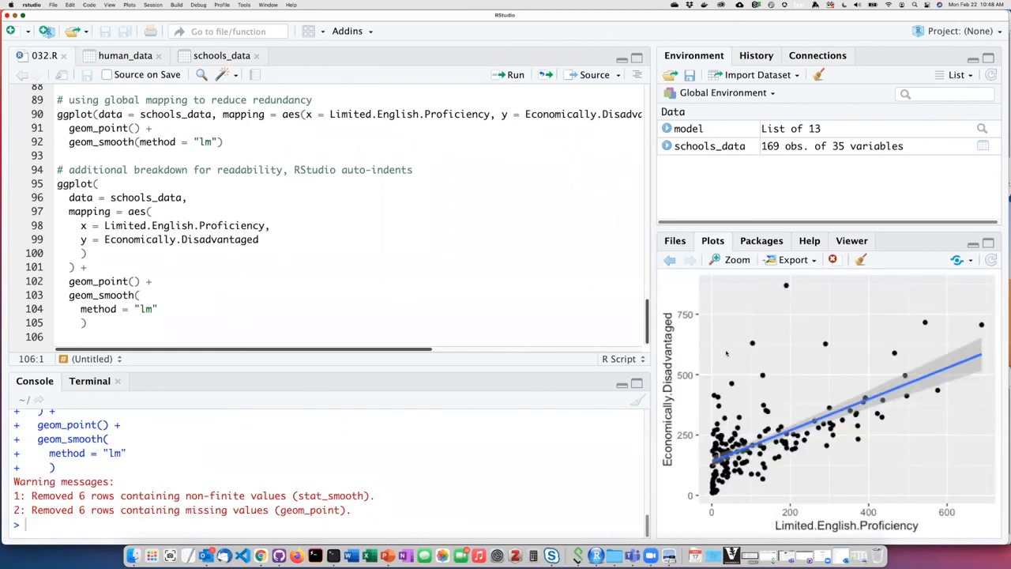
mouse_move(869, 401)
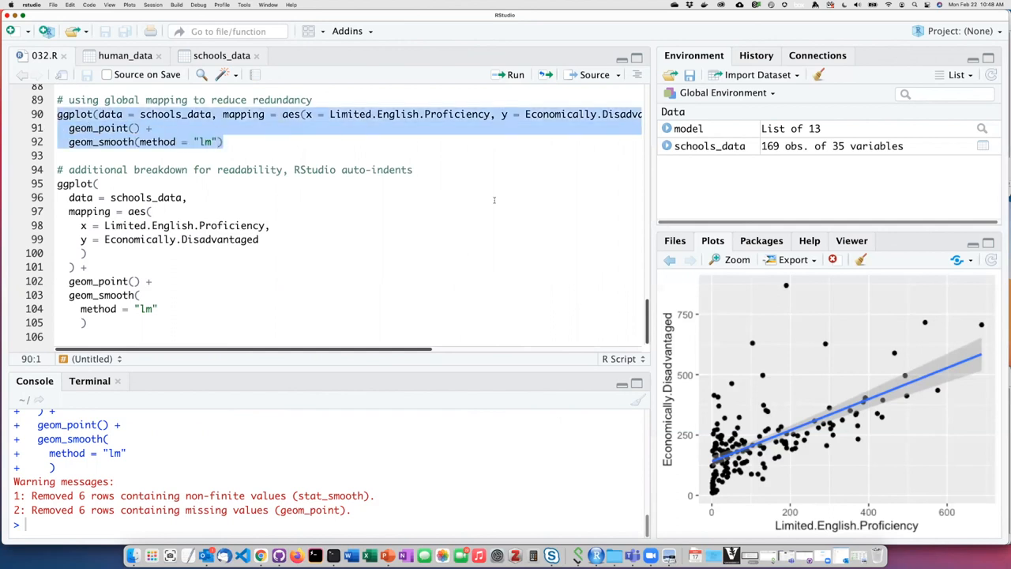
mouse_move(404, 139)
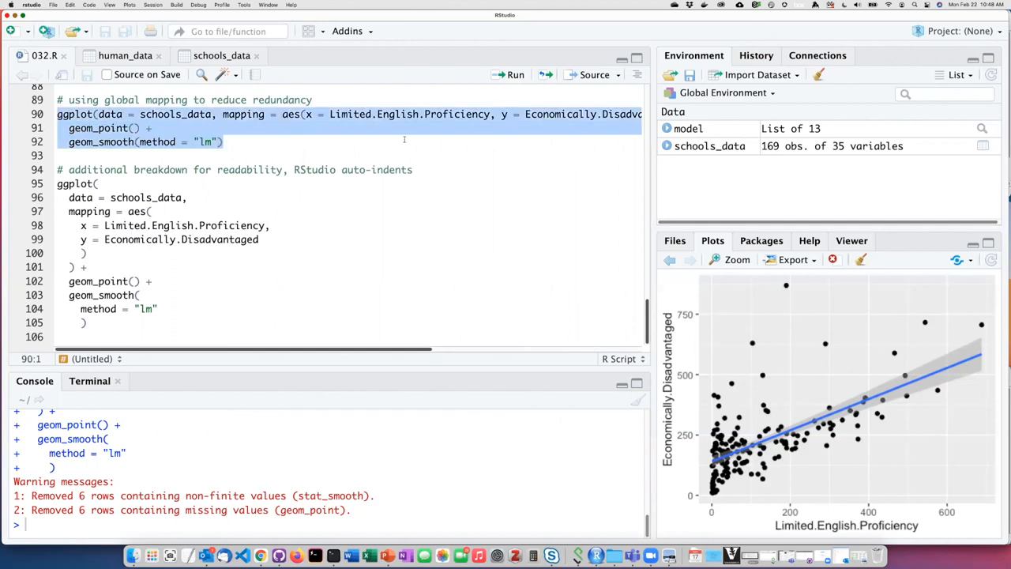
click(429, 113)
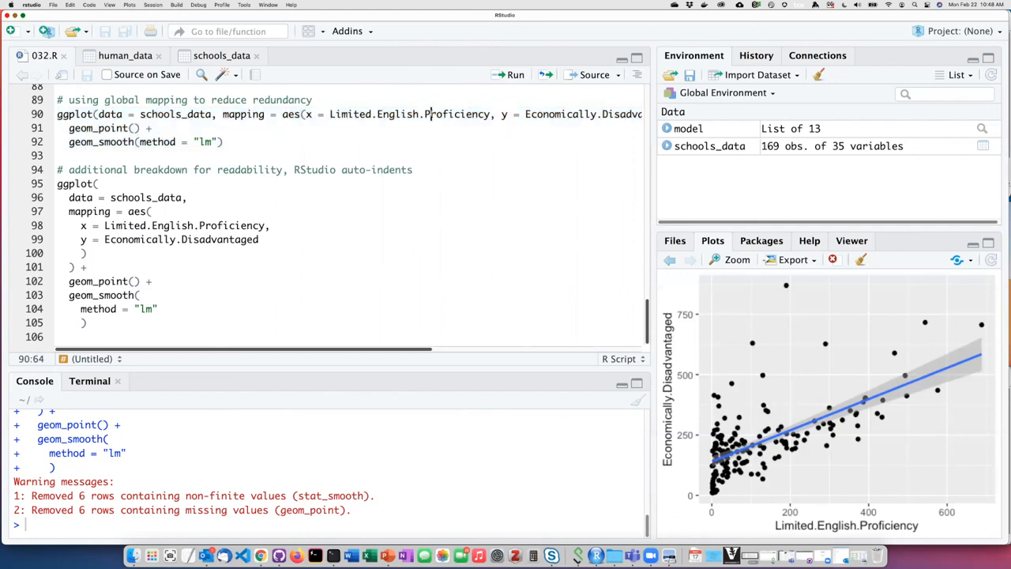
scroll(up, 3)
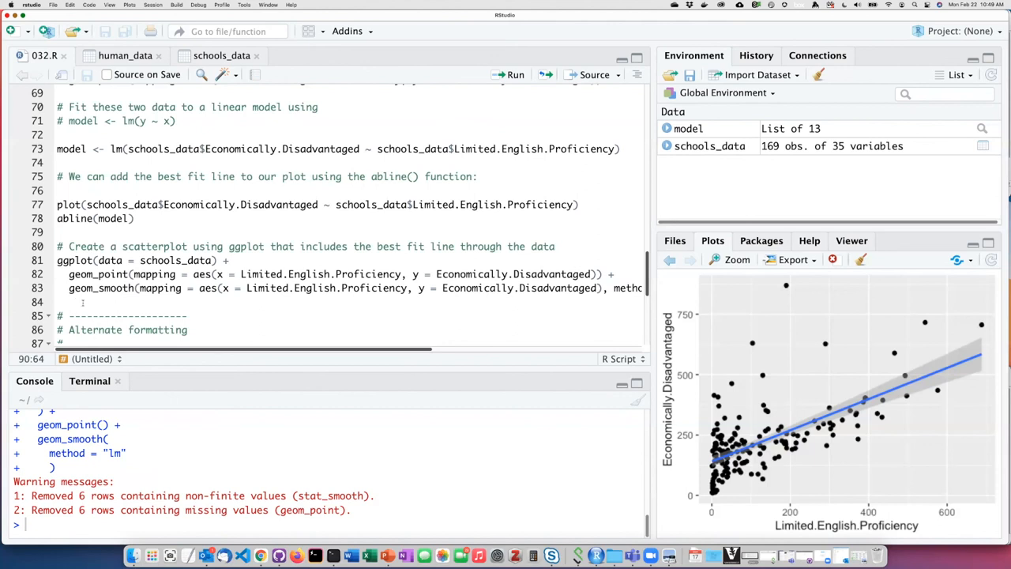
click(243, 273)
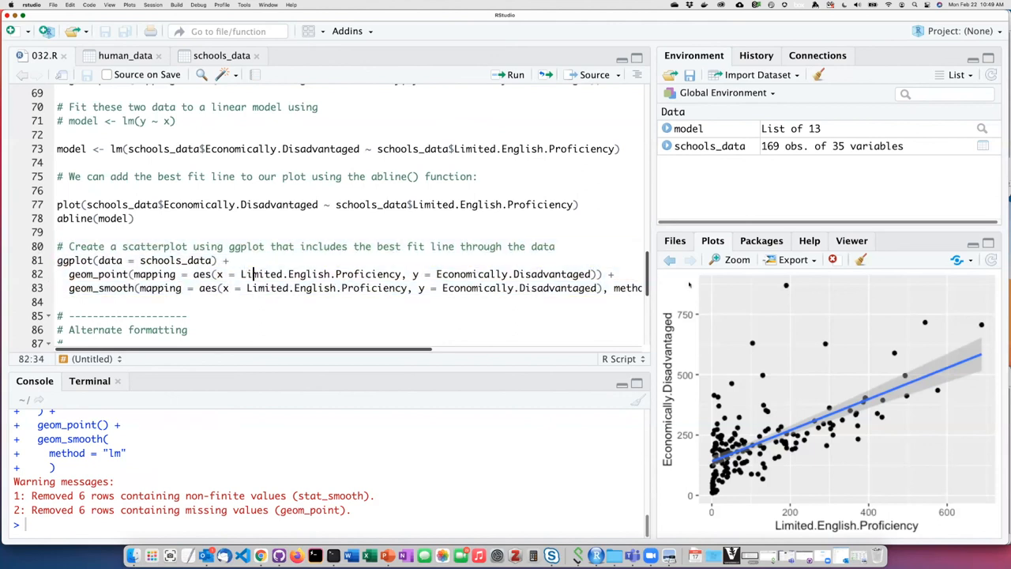